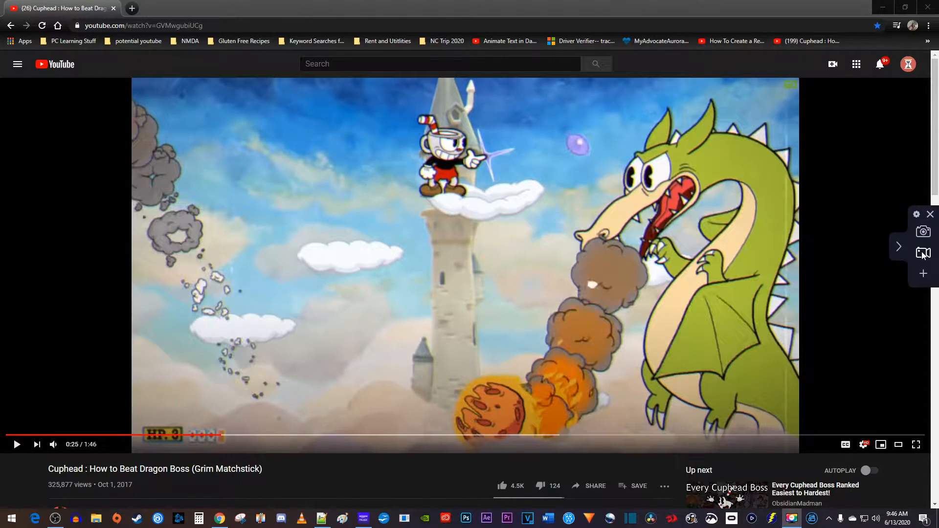
- Frame a 1354 × 721 capture area around the YouTube Cuphead video player
left_click(924, 253)
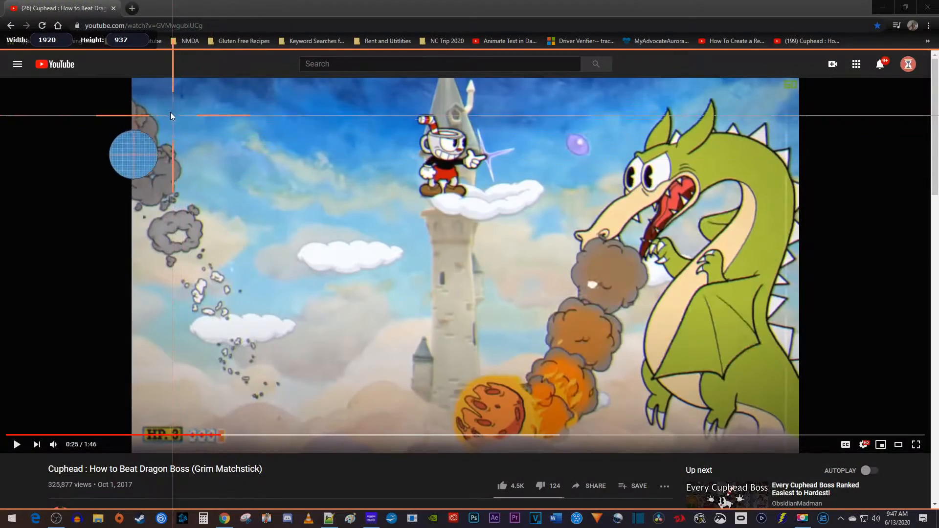
left_click_drag(170, 117, 327, 209)
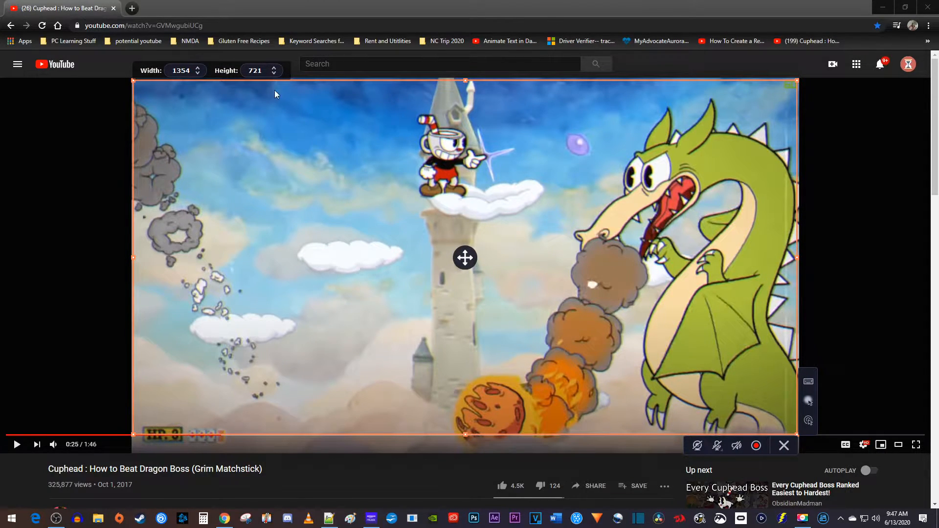
- Turn on system audio and microphone recording for the framed capture
left_click(256, 70)
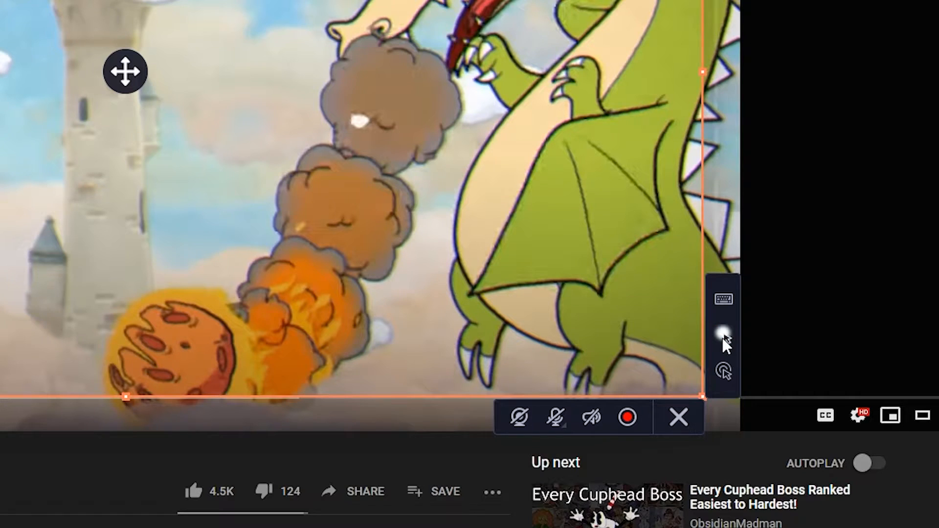
mouse_move(723, 382)
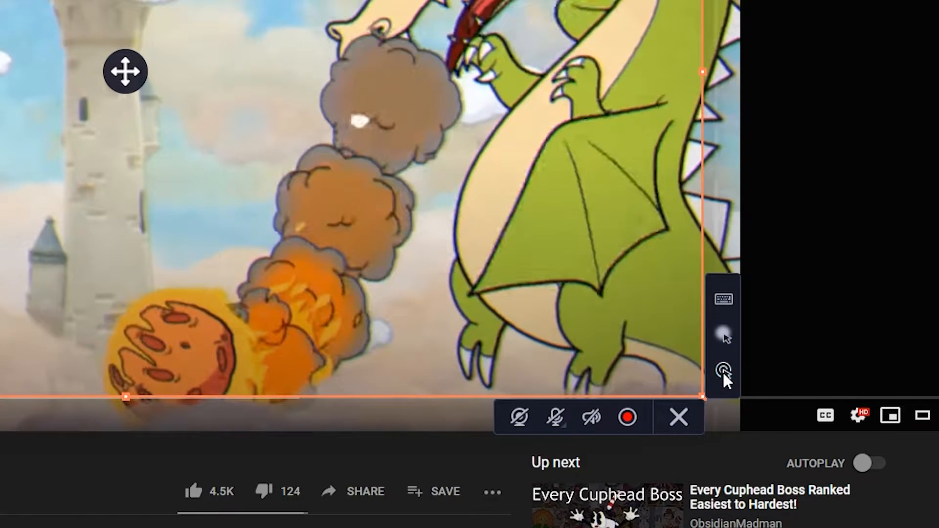
left_click(590, 417)
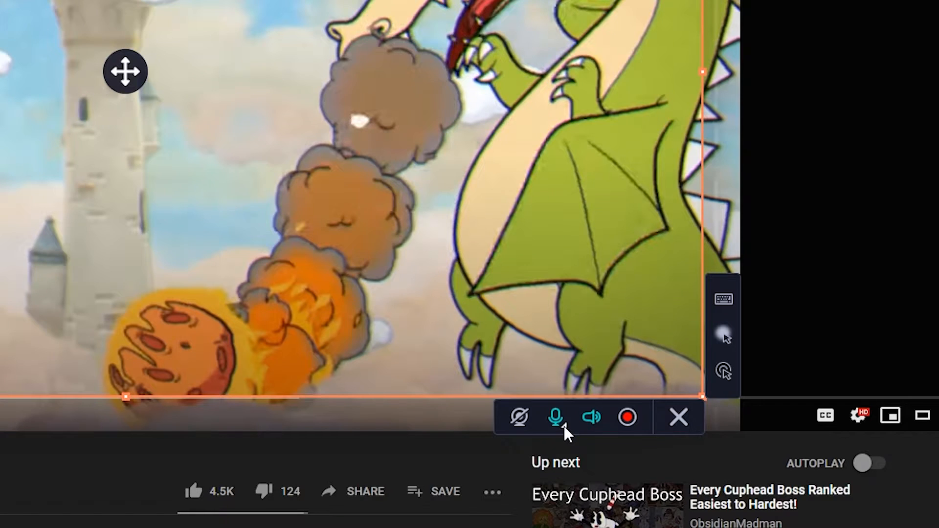
left_click(556, 418)
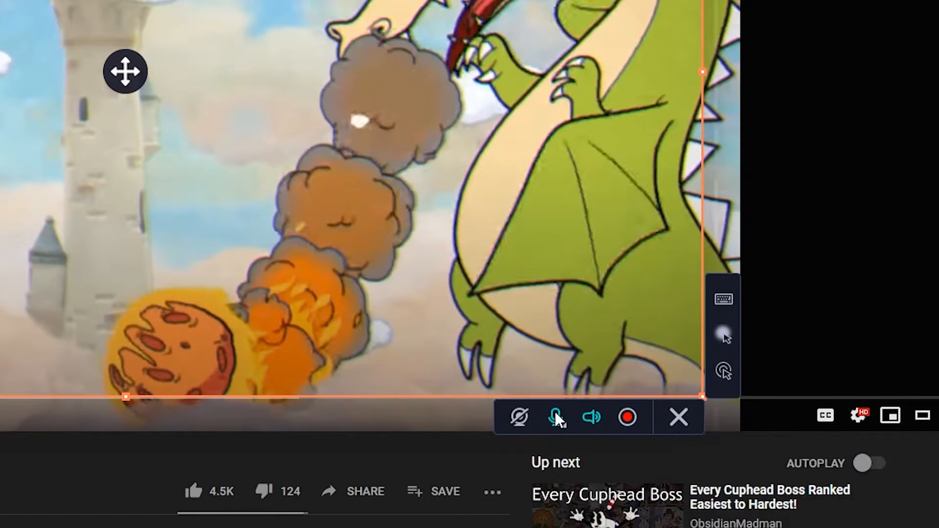
mouse_move(519, 426)
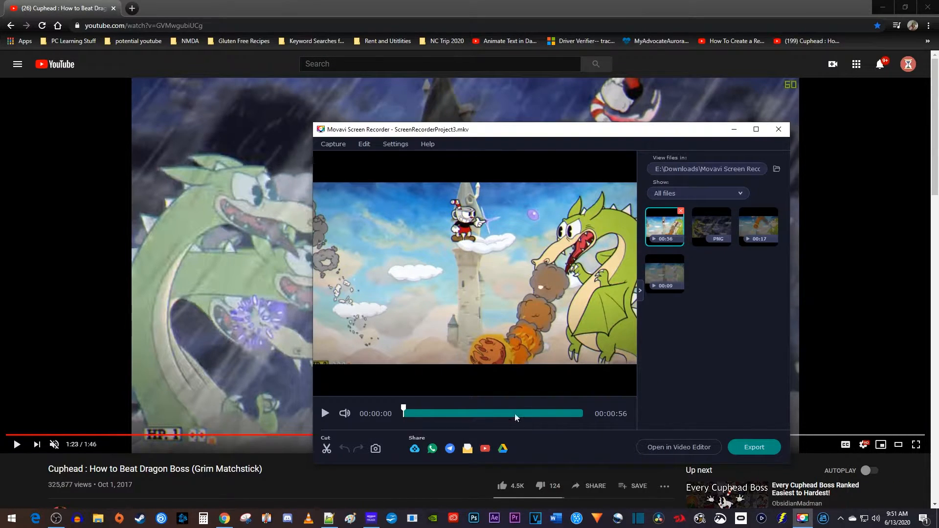
- Mark the cut point and trim the clip from 56 down to 45 seconds
left_click(327, 448)
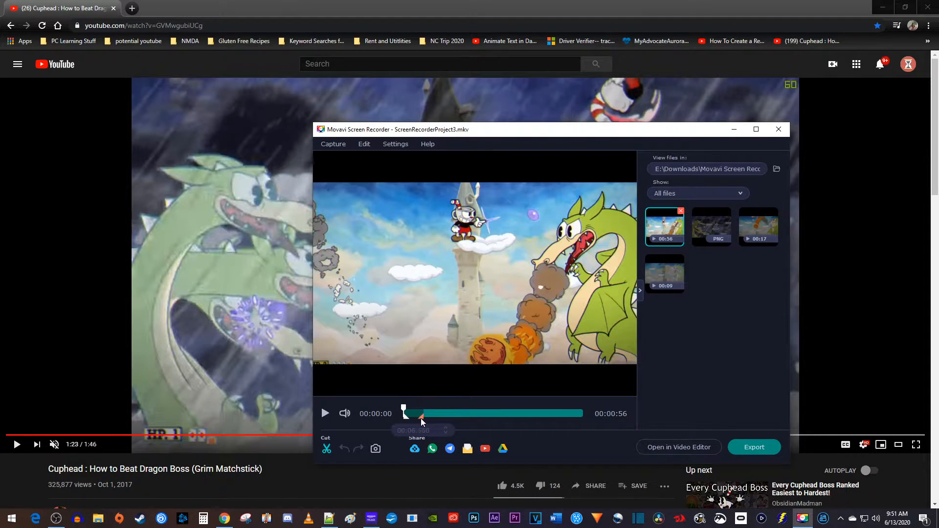
left_click_drag(421, 412, 412, 413)
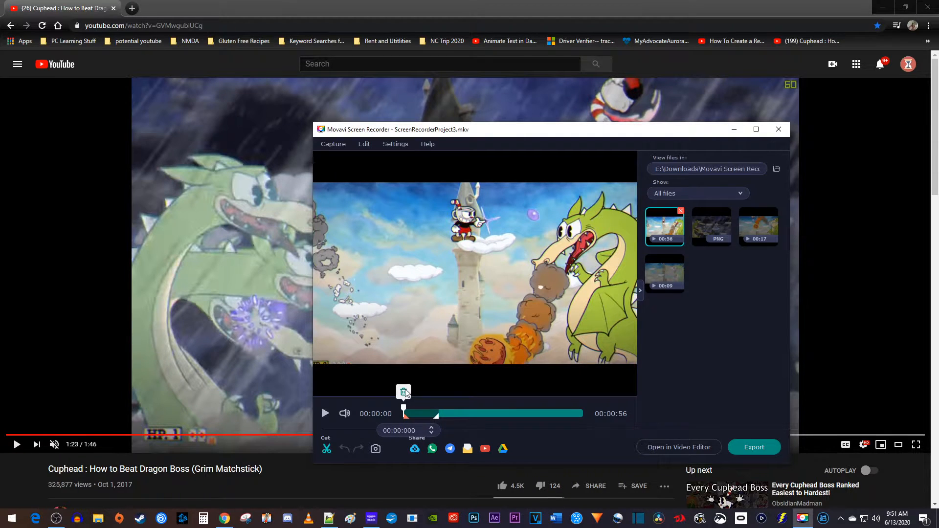
left_click(325, 413)
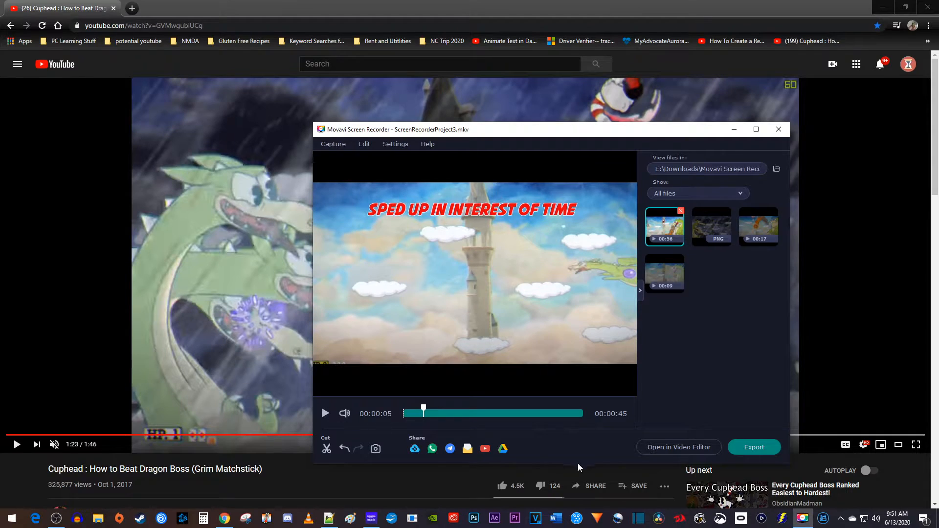
mouse_move(670, 450)
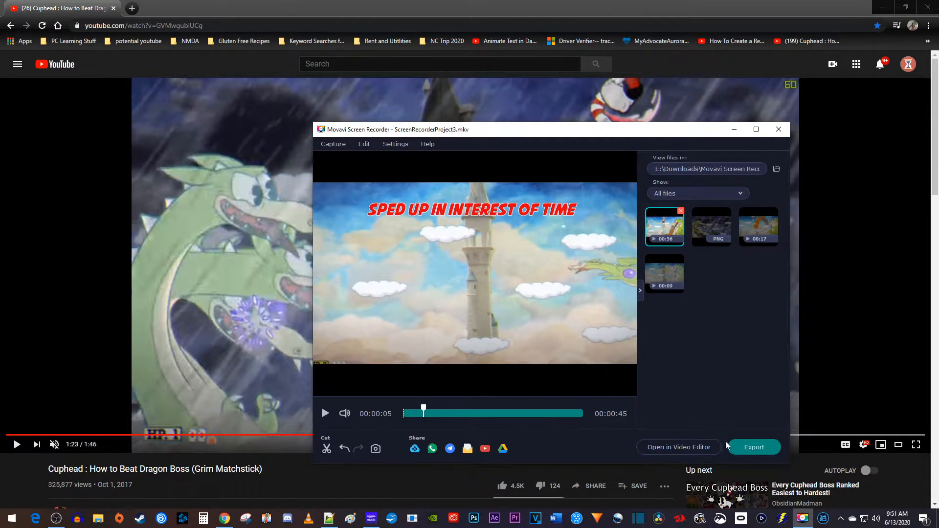
- Export the trimmed clip as an MP4 into the Movavi Screen Recorder folder
left_click(754, 447)
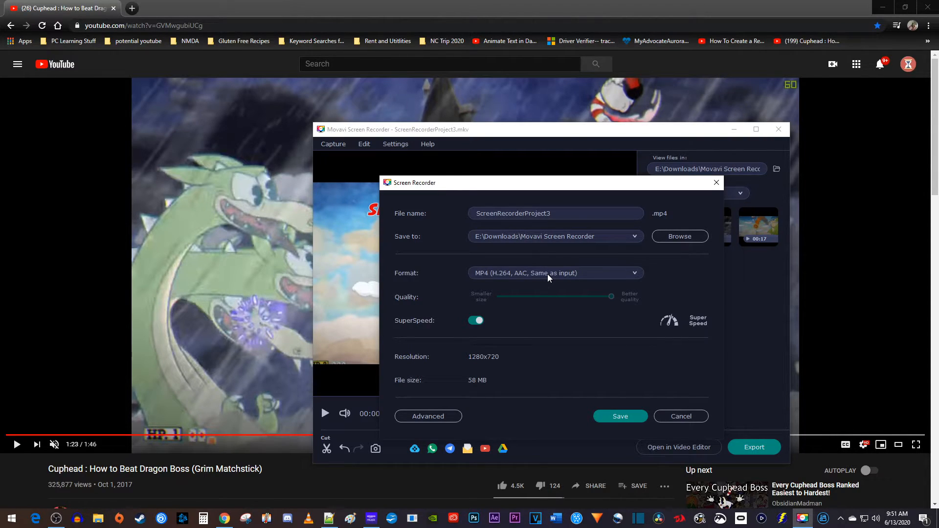
mouse_move(528, 271)
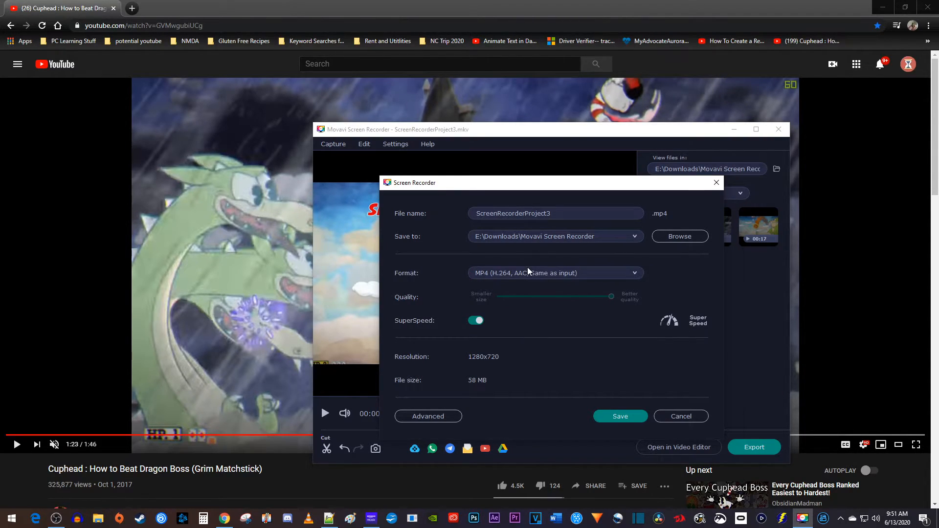
mouse_move(603, 320)
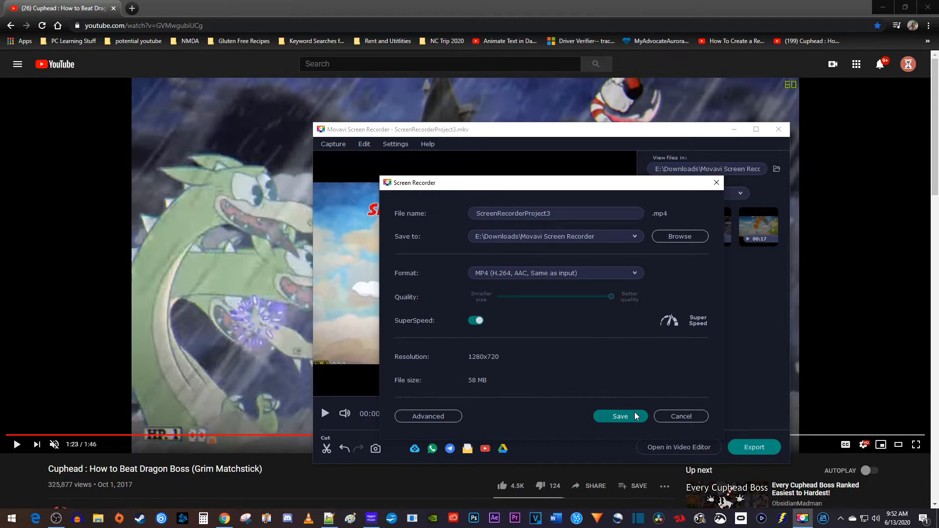
left_click(620, 417)
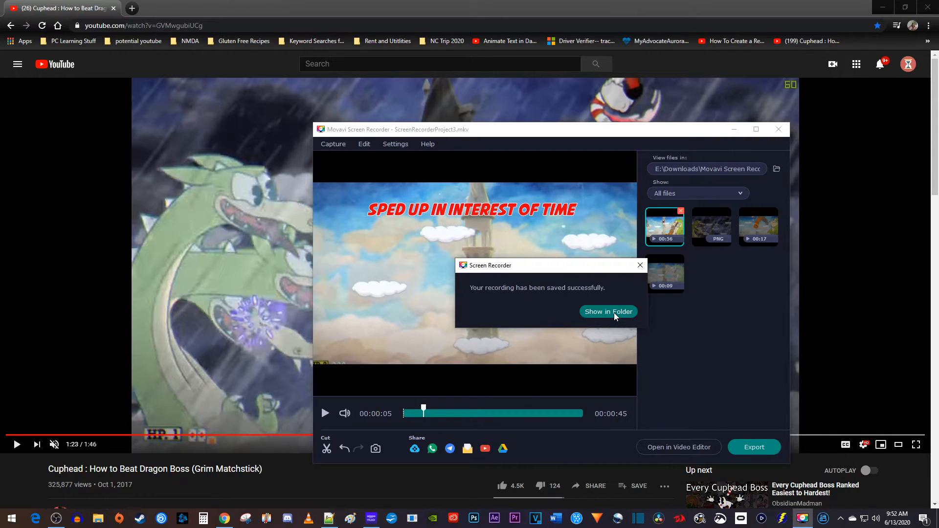
- Show the saved MP4 in its folder and play it back in VLC
left_click(609, 312)
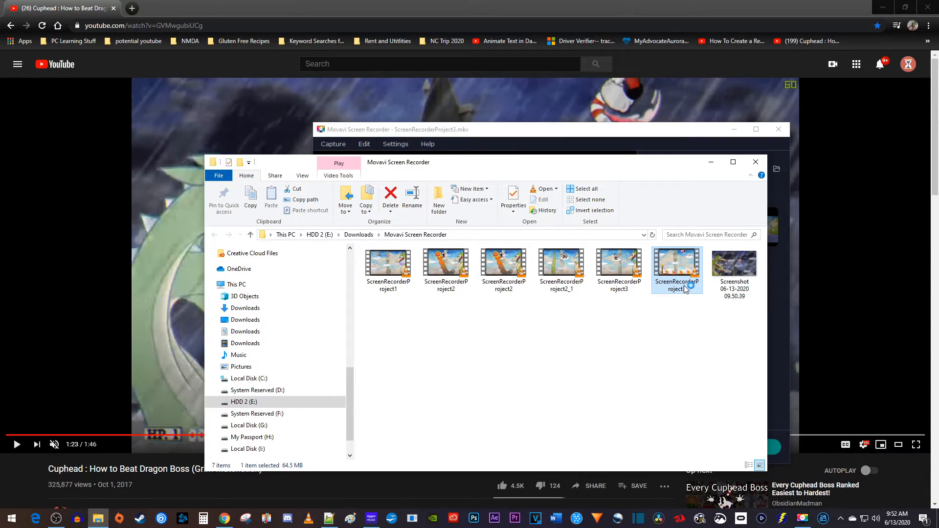
double_click(677, 263)
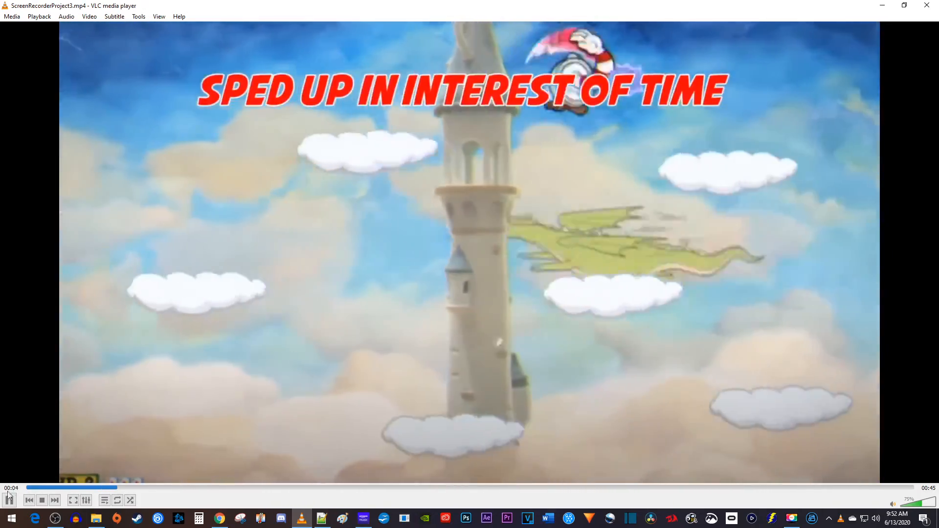
left_click(9, 501)
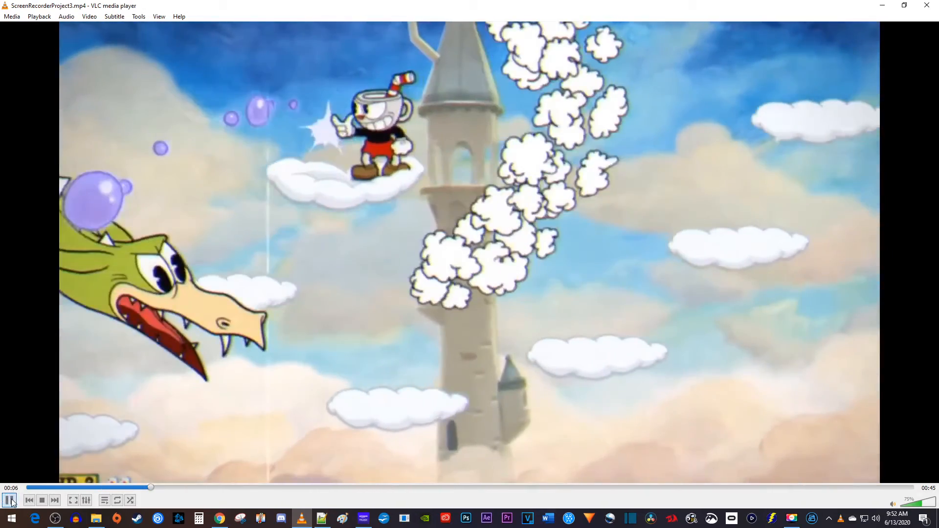